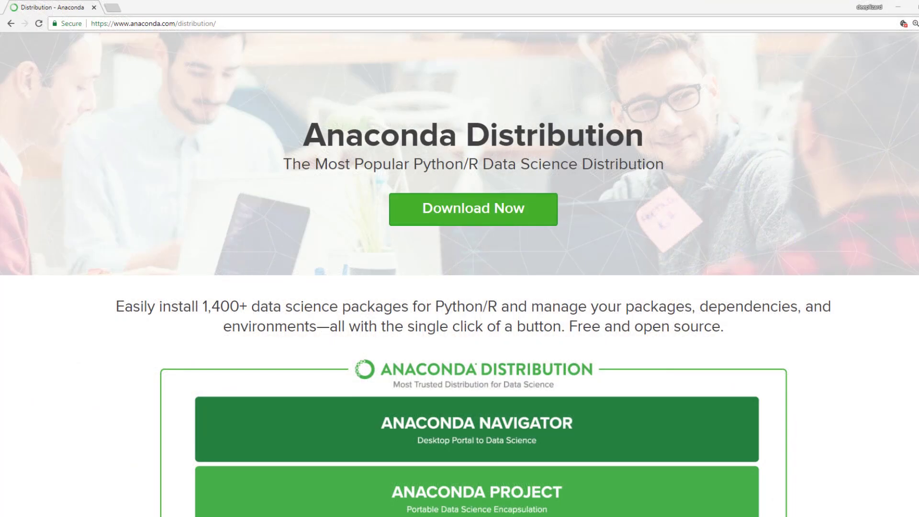
# Scroll the deeplizard blog to the install steps and follow the 'Pytorch website' link.
pyautogui.scroll(-3)
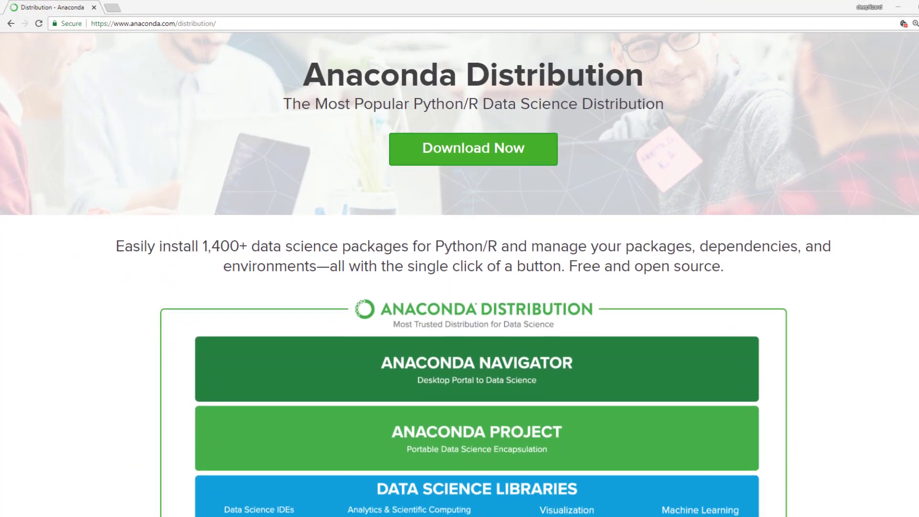
pyautogui.scroll(-3)
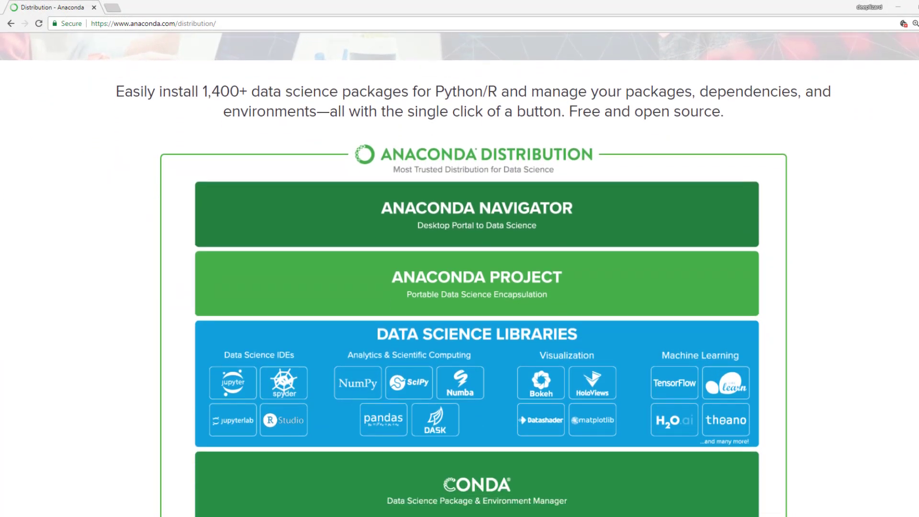
pyautogui.scroll(-3)
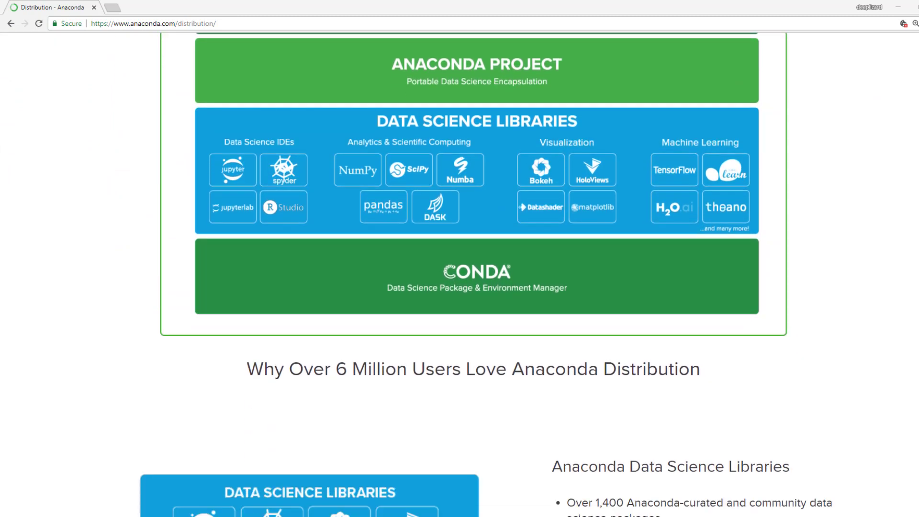
pyautogui.scroll(-3)
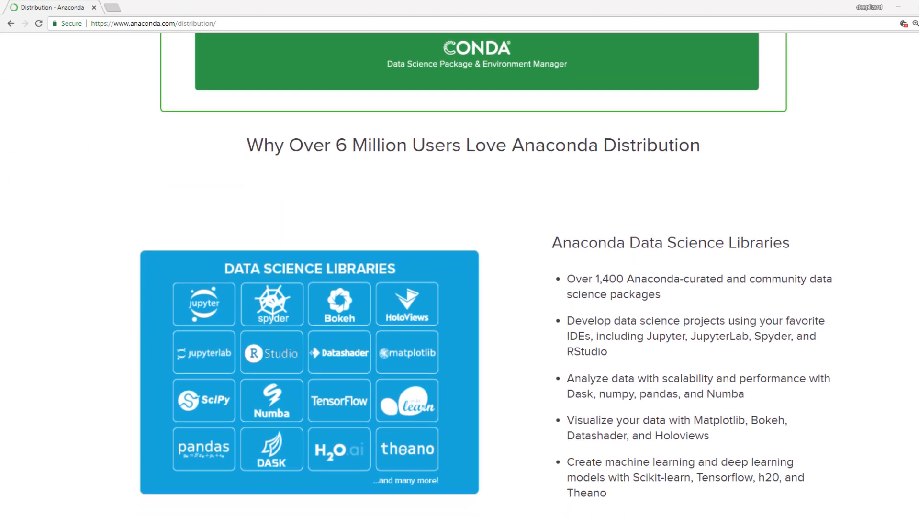
pyautogui.scroll(-3)
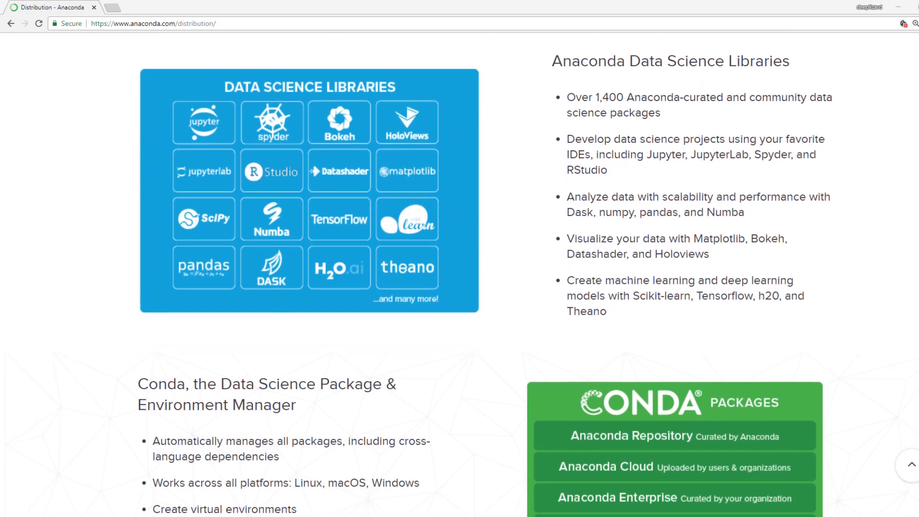
pyautogui.scroll(-3)
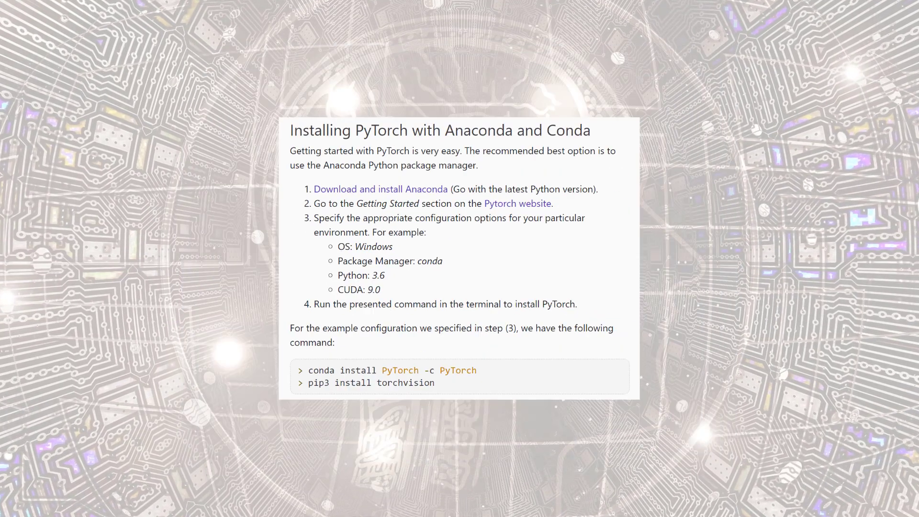
pyautogui.click(380, 189)
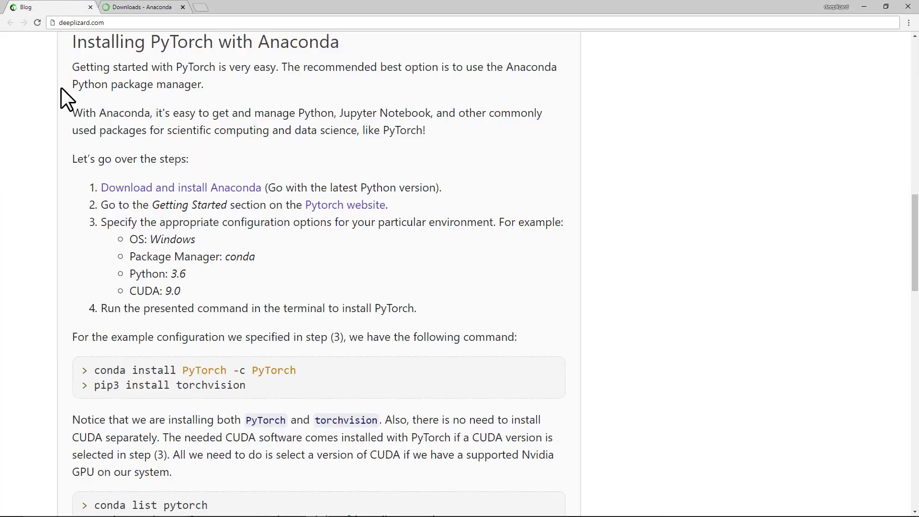
pyautogui.moveTo(346, 205)
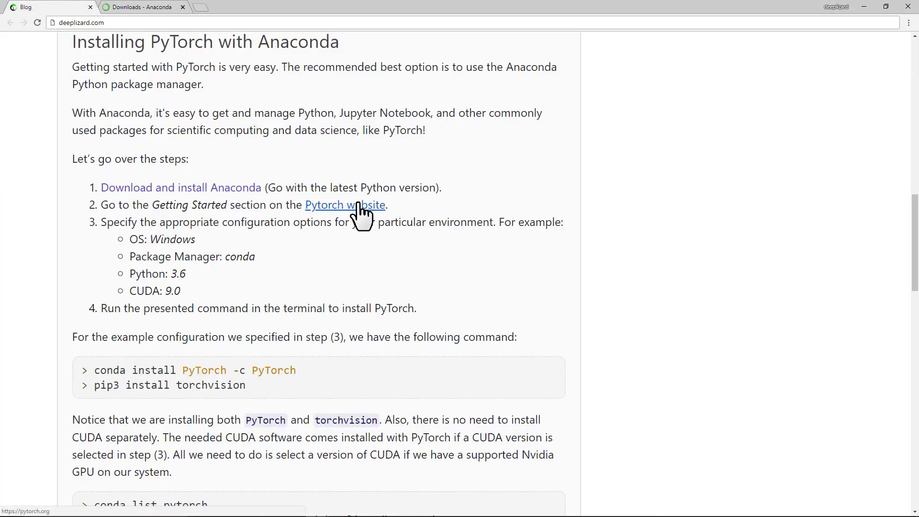
pyautogui.click(345, 205)
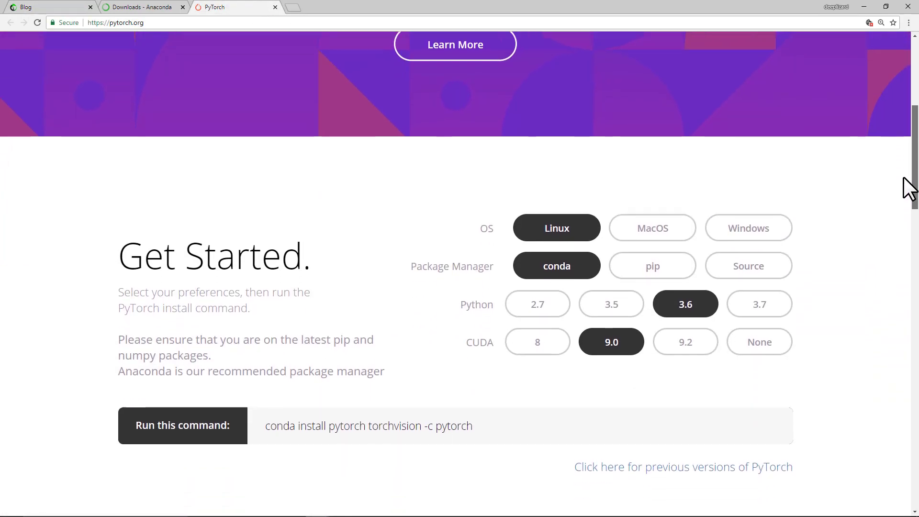
# Choose Windows with conda, Python 3.6 and CUDA 9.0 and copy the generated install command.
pyautogui.scroll(-3)
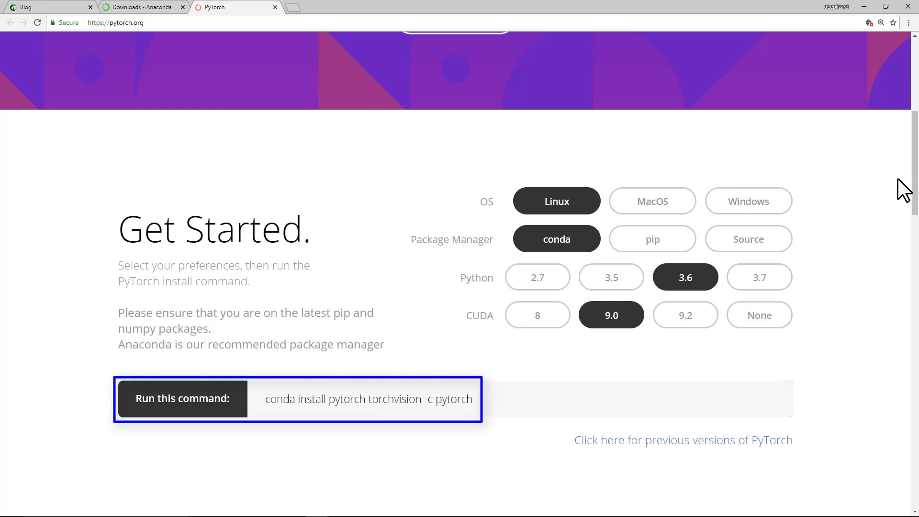
pyautogui.click(749, 201)
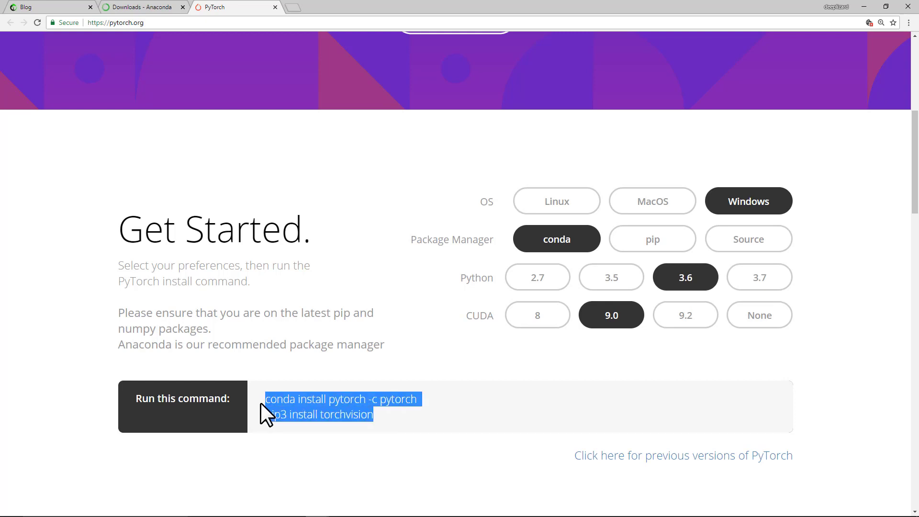
pyautogui.click(414, 435)
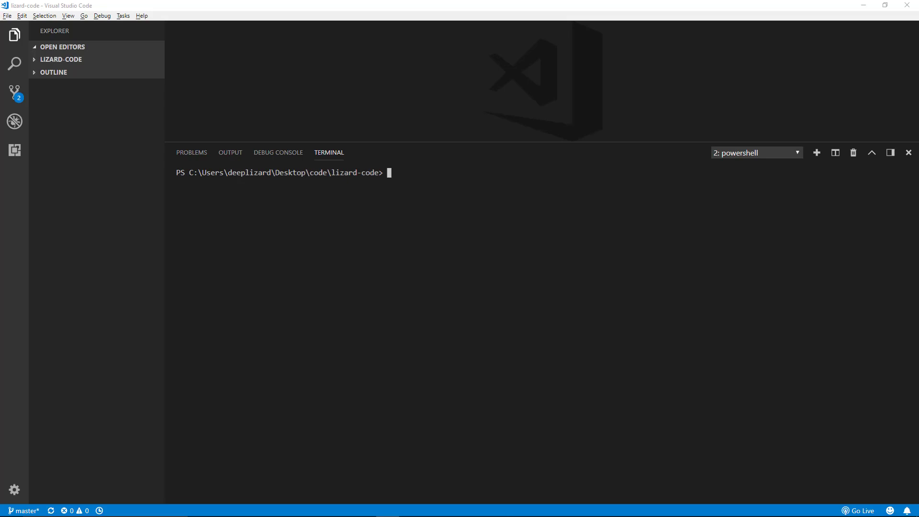
# Run 'conda install pytorch -c pytorch' in the terminal, then enter 'conda list pytorch'.
pyautogui.write('conda install pytorch -c pytorch')
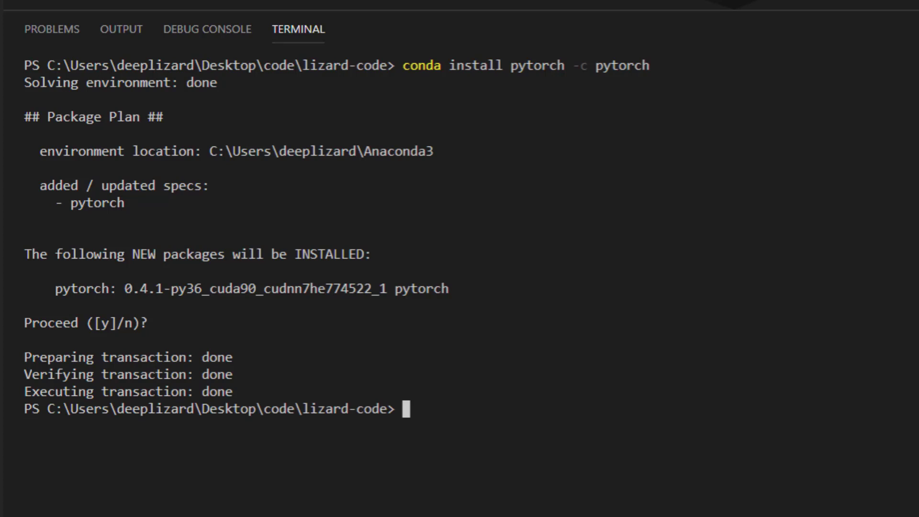
pyautogui.write('conda list pytorch')
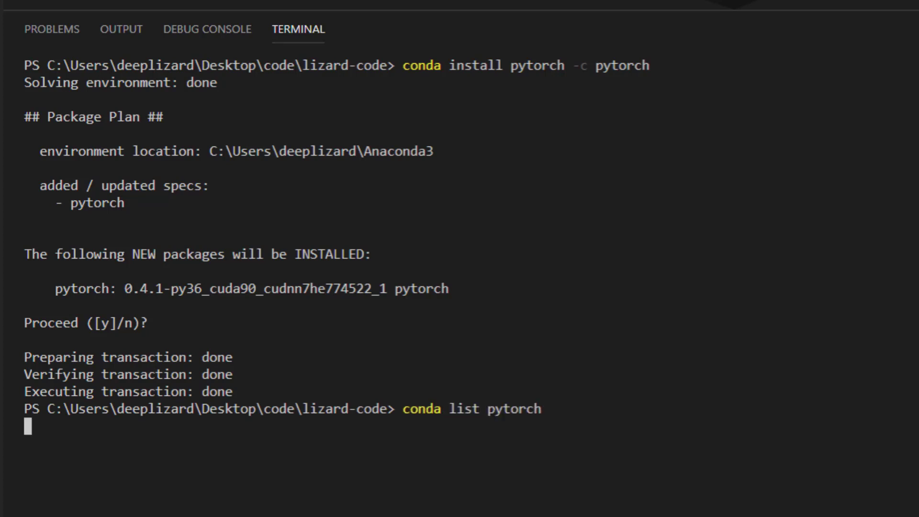
# Run the conda list pytorch command to confirm pytorch 0.4.1 in Anaconda3.
pyautogui.press('Enter')
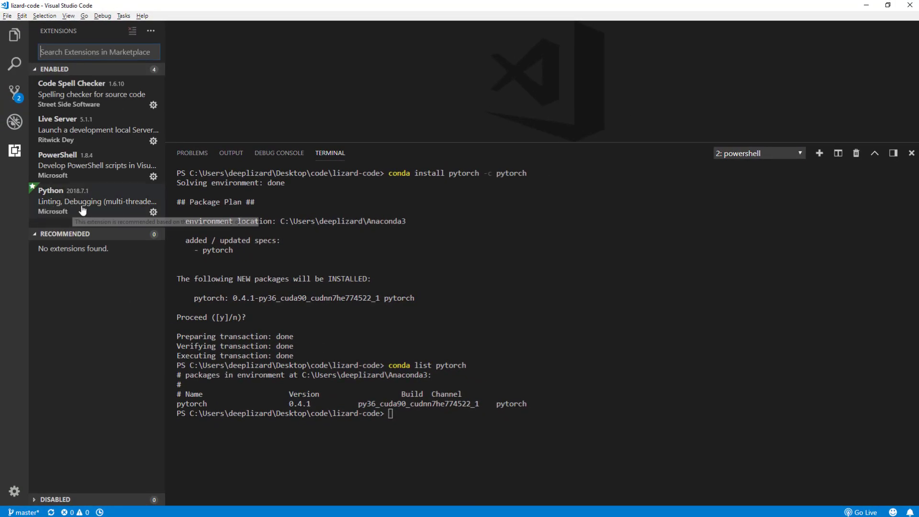
# Show the enabled extensions list, including the Python extension, from the Activity Bar.
pyautogui.click(88, 201)
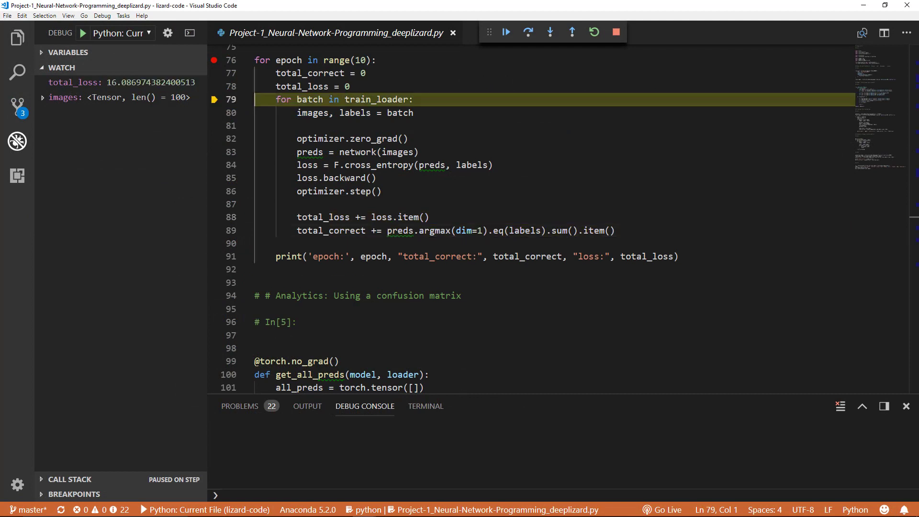
# Step over the for-batch loop repeatedly while total_loss grows from about 16.09 to 20.65.
pyautogui.click(527, 32)
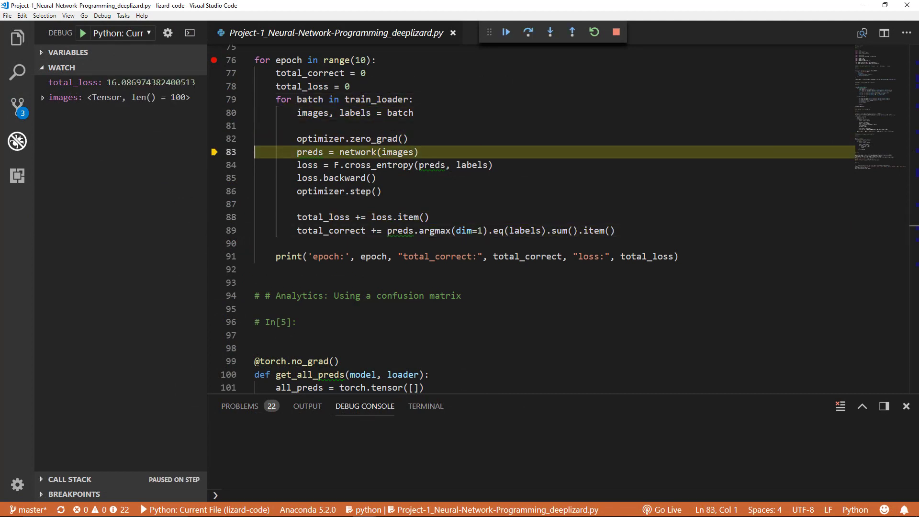
pyautogui.click(527, 32)
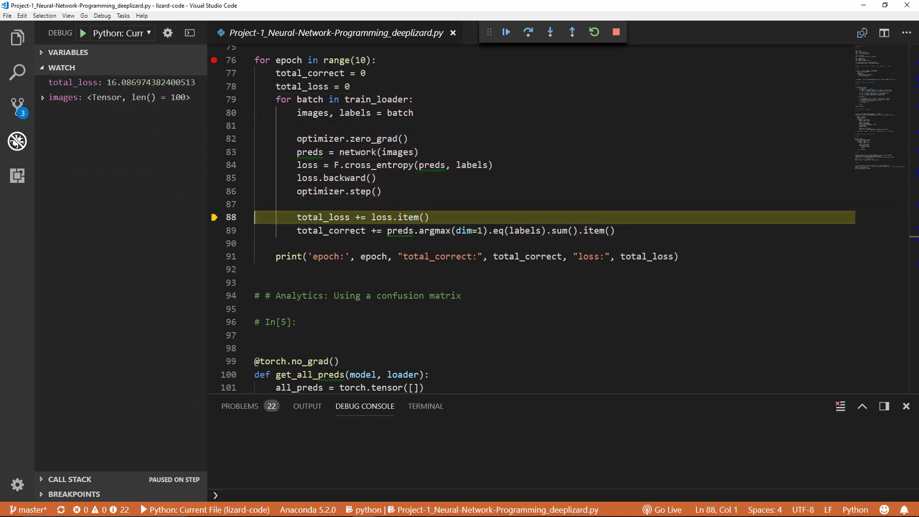
pyautogui.click(505, 32)
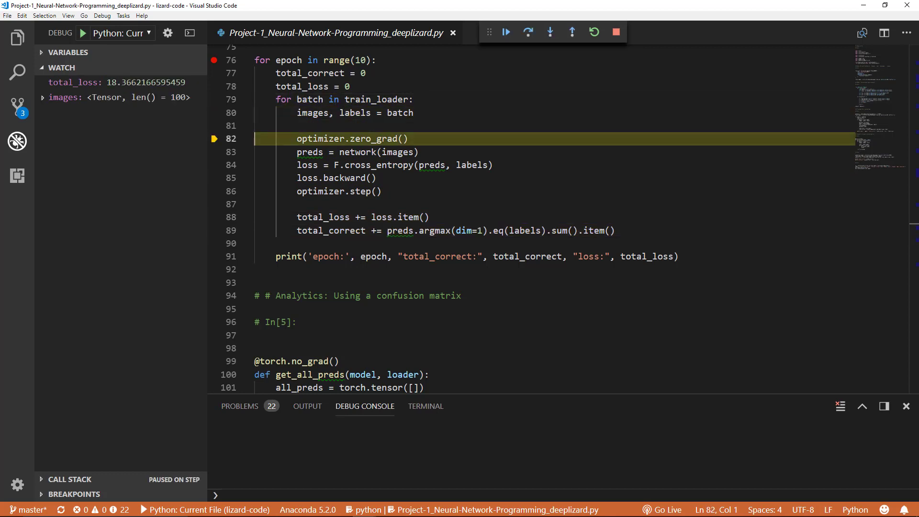
pyautogui.click(526, 33)
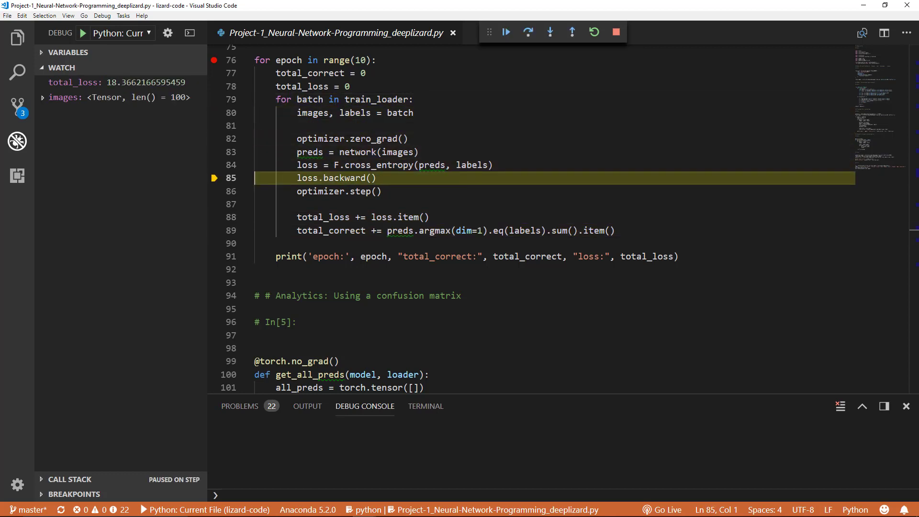
pyautogui.click(506, 32)
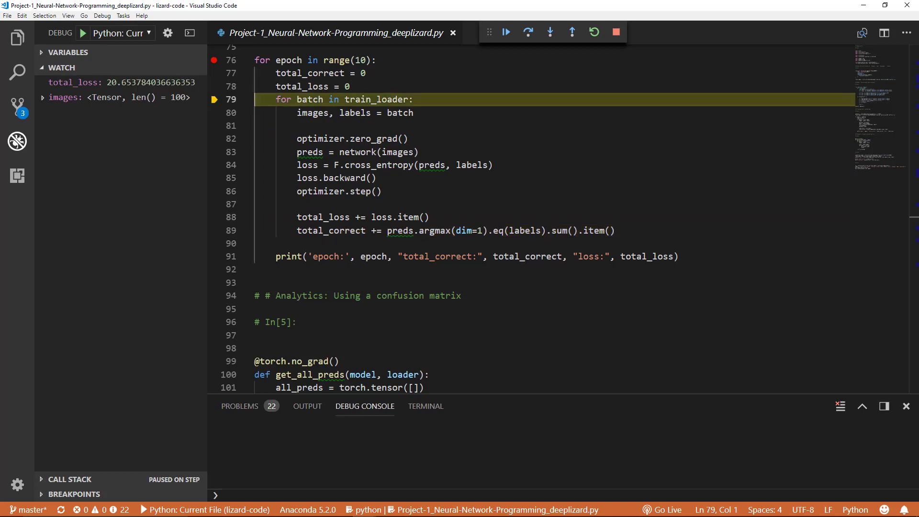
pyautogui.click(526, 32)
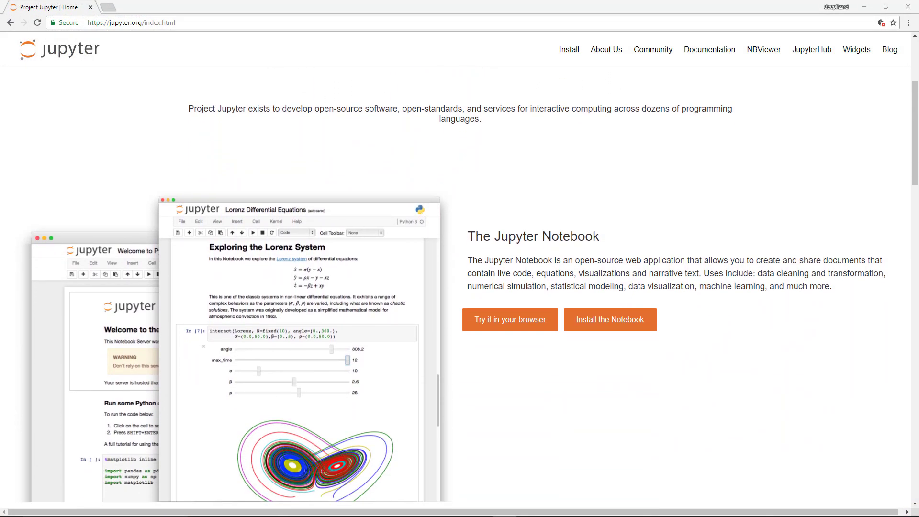
# Scroll the jupyter.org home page through The Jupyter Notebook section and feature list.
pyautogui.scroll(-3)
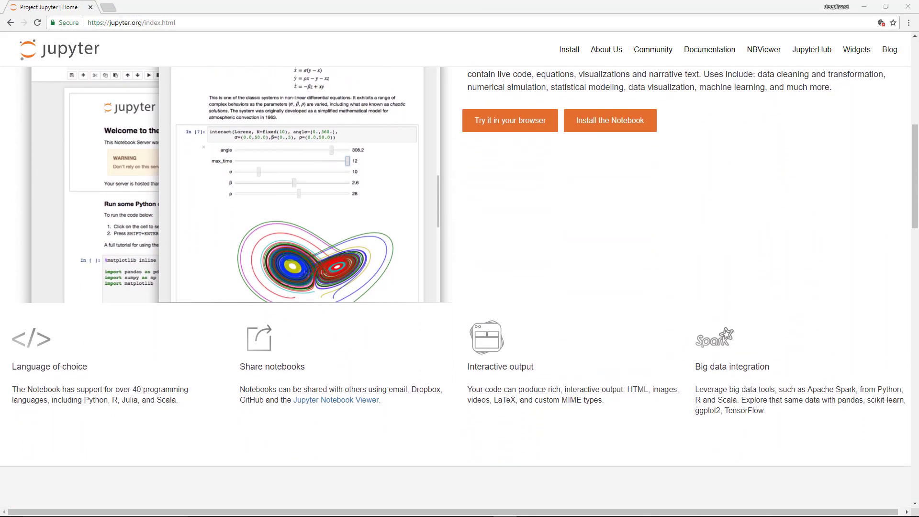
pyautogui.scroll(-3)
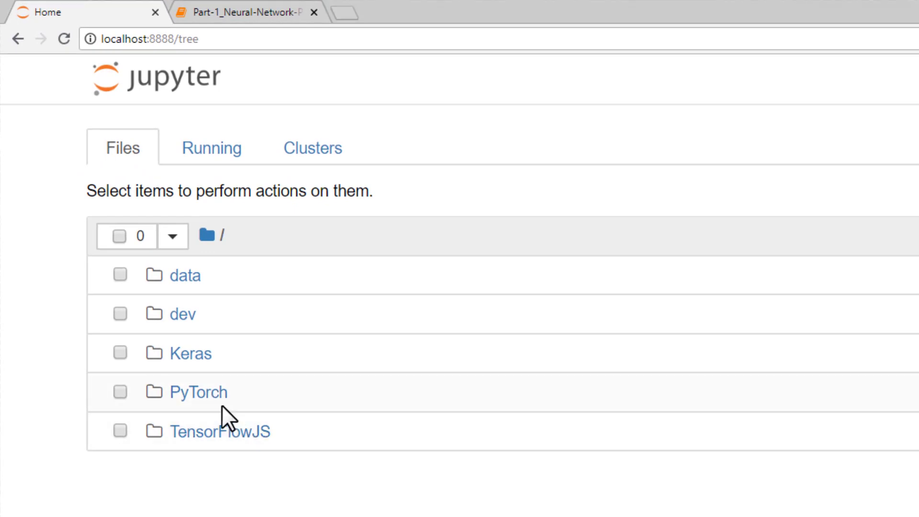
# Enter the PyTorch folder from the Jupyter file tree at localhost:8888.
pyautogui.click(198, 391)
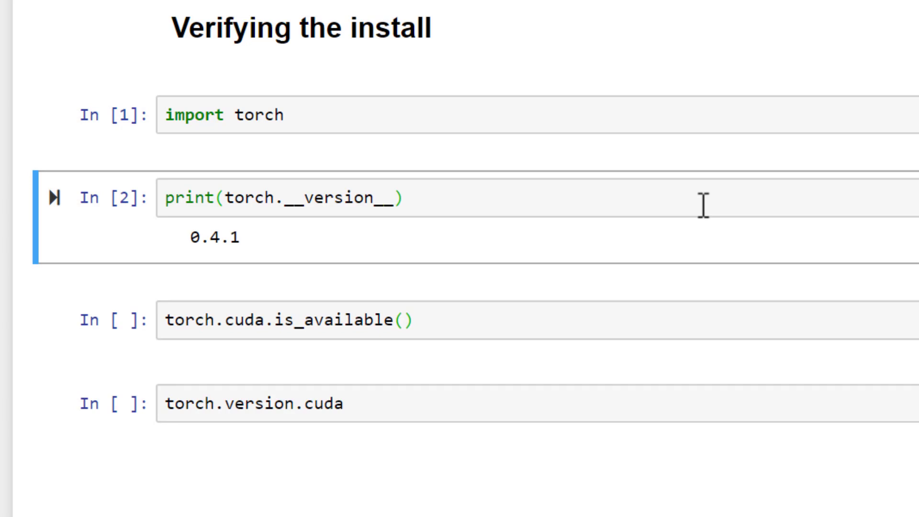
# Run the import torch and print(torch.__version__) cells, showing 0.4.1.
pyautogui.click(285, 320)
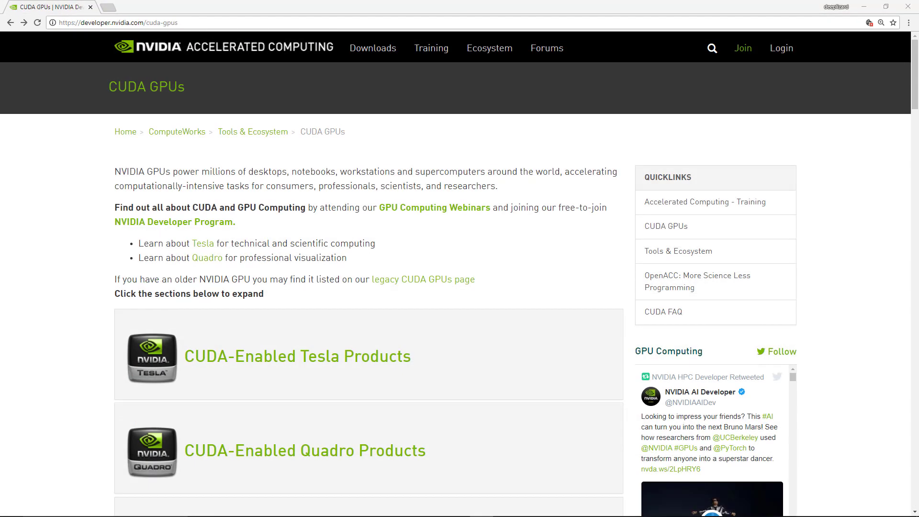
# Scroll the NVIDIA CUDA GPUs page down to the GeForce desktop and notebook compute-capability tables.
pyautogui.scroll(-3)
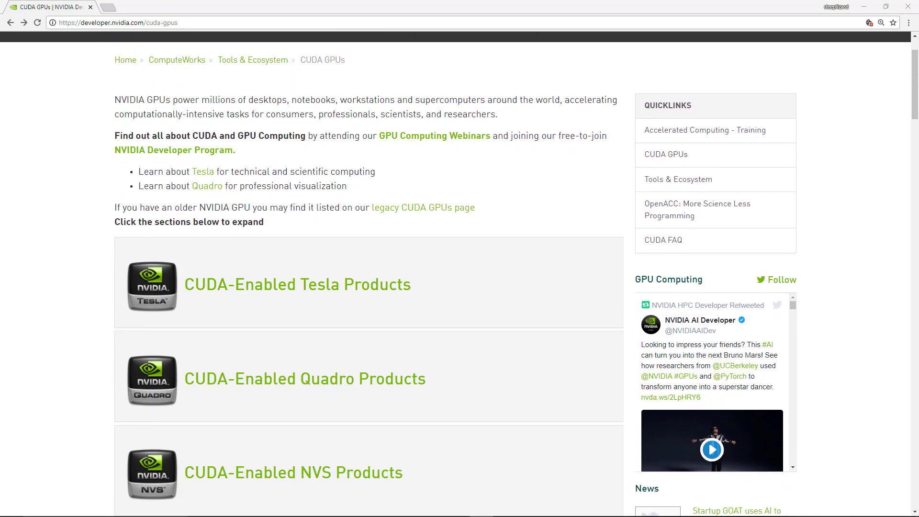
pyautogui.scroll(-3)
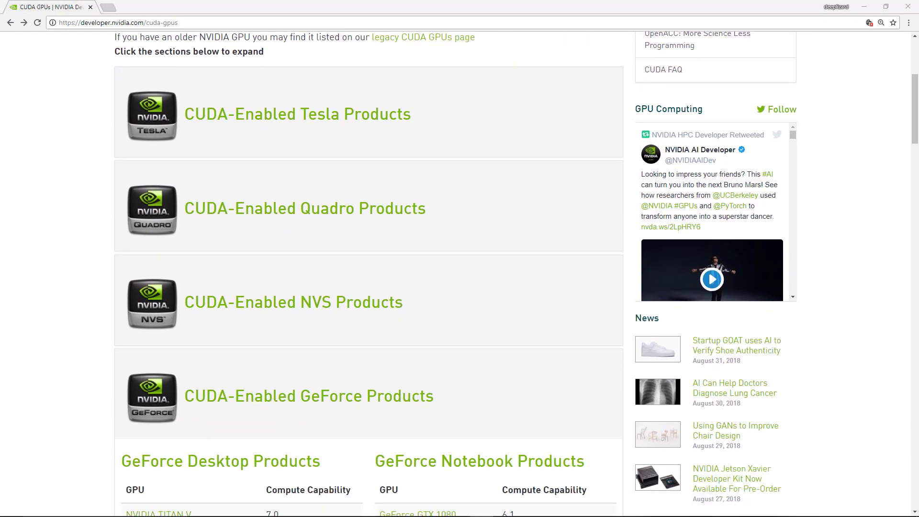
pyautogui.scroll(-3)
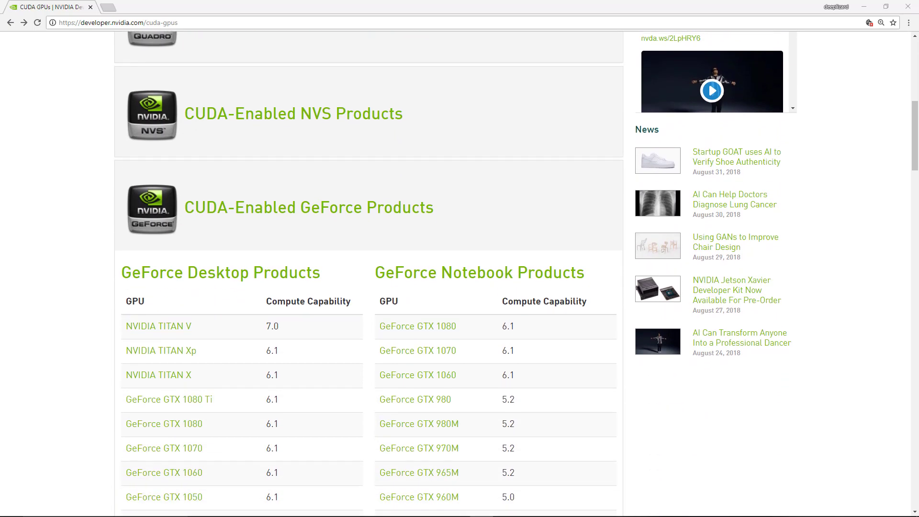
pyautogui.scroll(-3)
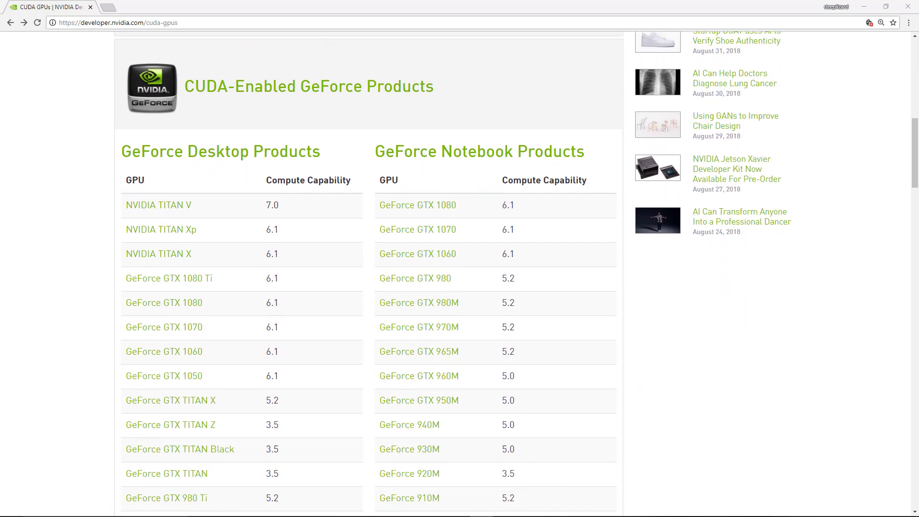